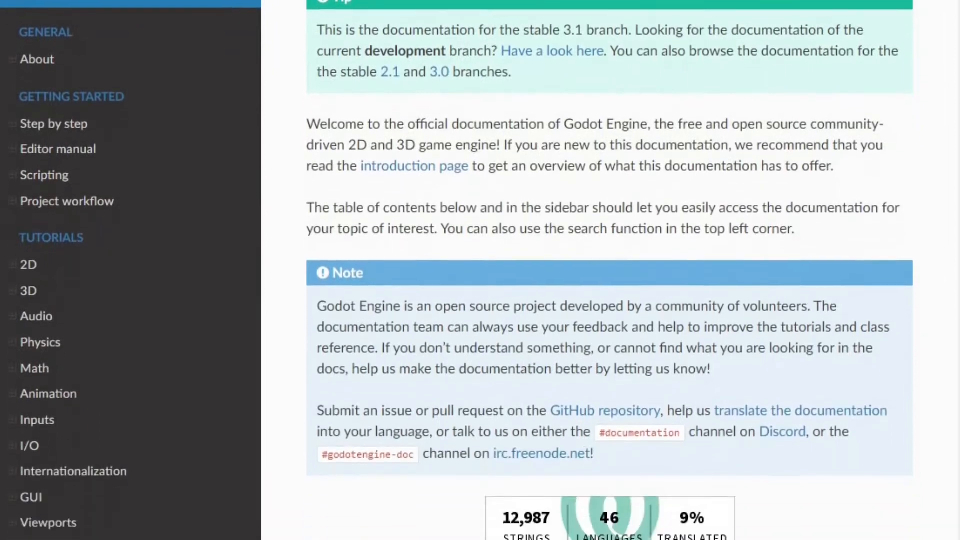
Step: Open the Godot Docs Introduction page and read down through its organization section
{"action": "scroll", "scroll_direction": "down", "scroll_amount": 3}
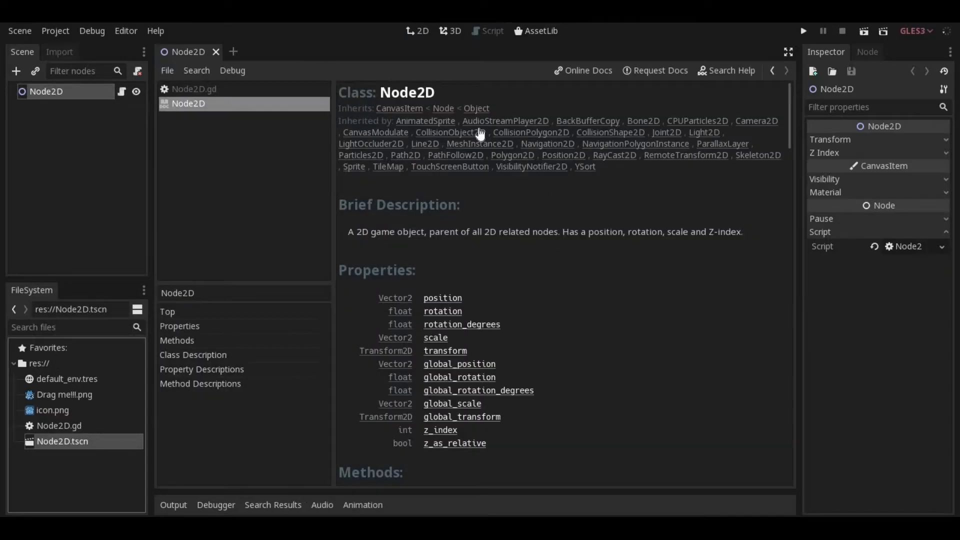
{"action": "left_click", "coordinate": [582, 70]}
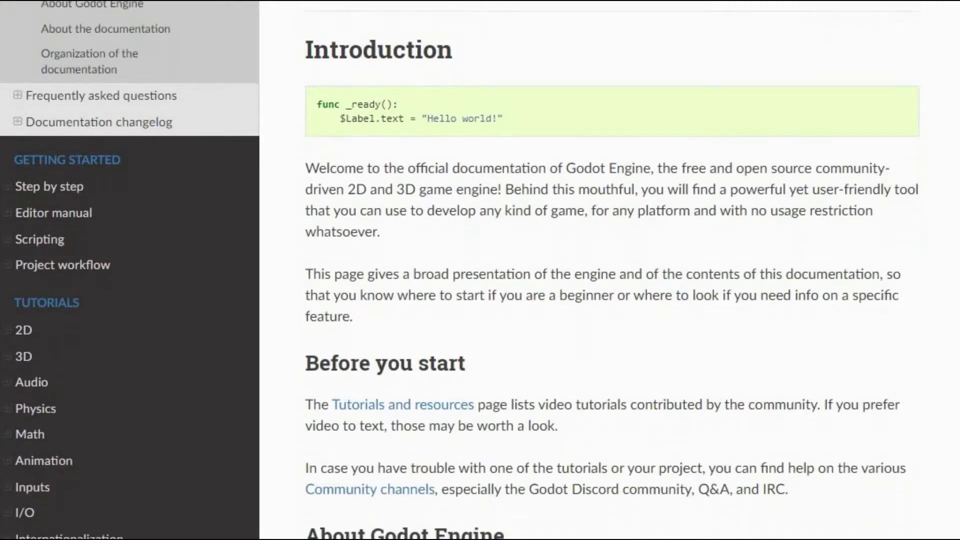
{"action": "scroll", "scroll_direction": "down", "scroll_amount": 3}
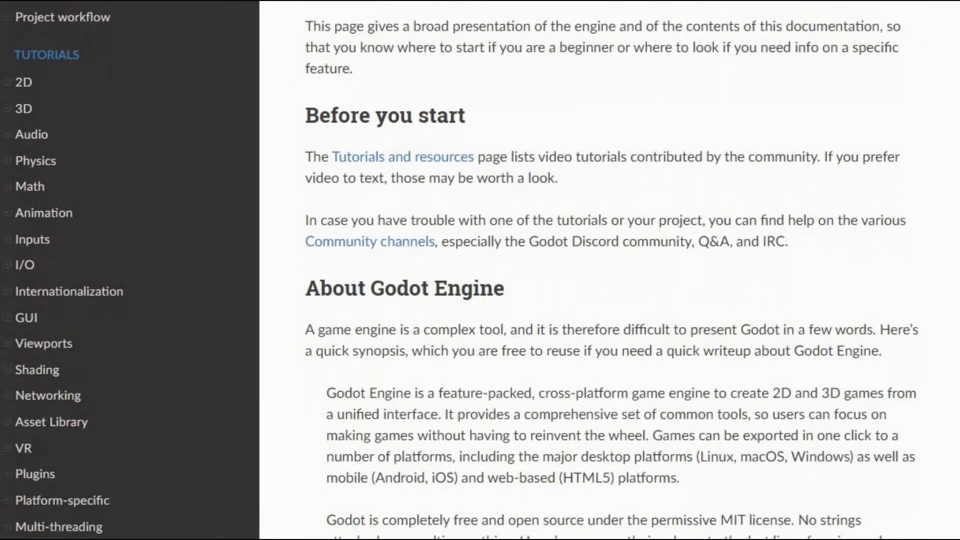
{"action": "scroll", "scroll_direction": "down", "scroll_amount": 3}
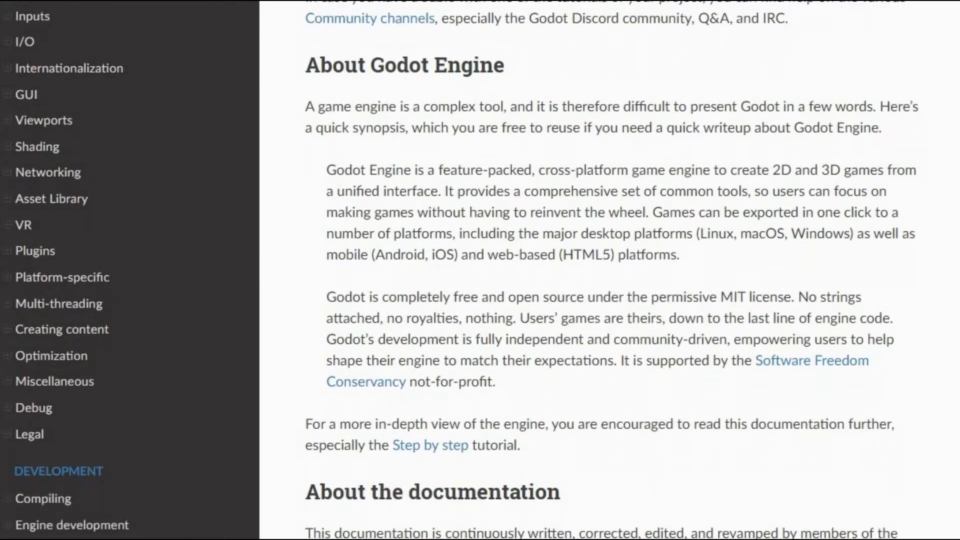
{"action": "scroll", "scroll_direction": "down", "scroll_amount": 3}
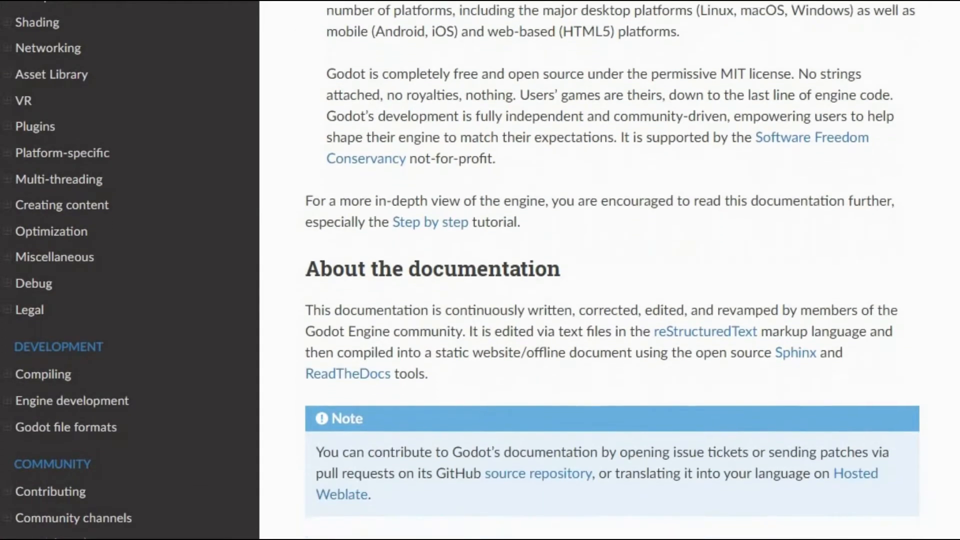
{"action": "scroll", "scroll_direction": "down", "scroll_amount": 3}
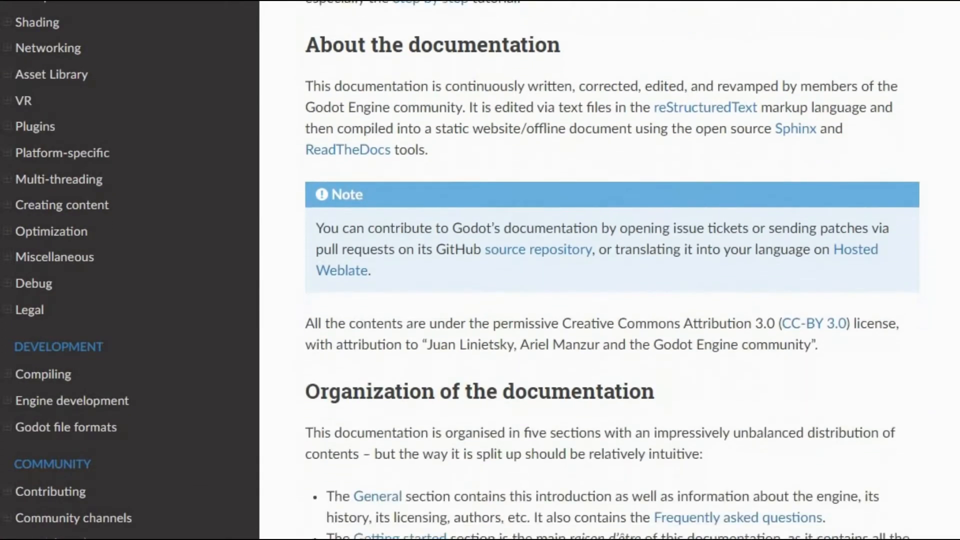
{"action": "scroll", "scroll_direction": "down", "scroll_amount": 3}
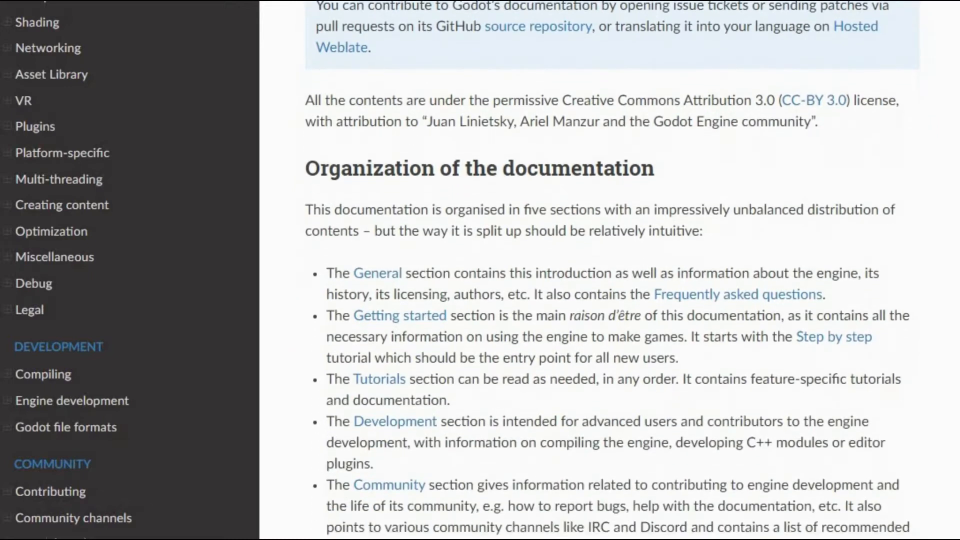
{"action": "scroll", "scroll_direction": "down", "scroll_amount": 3}
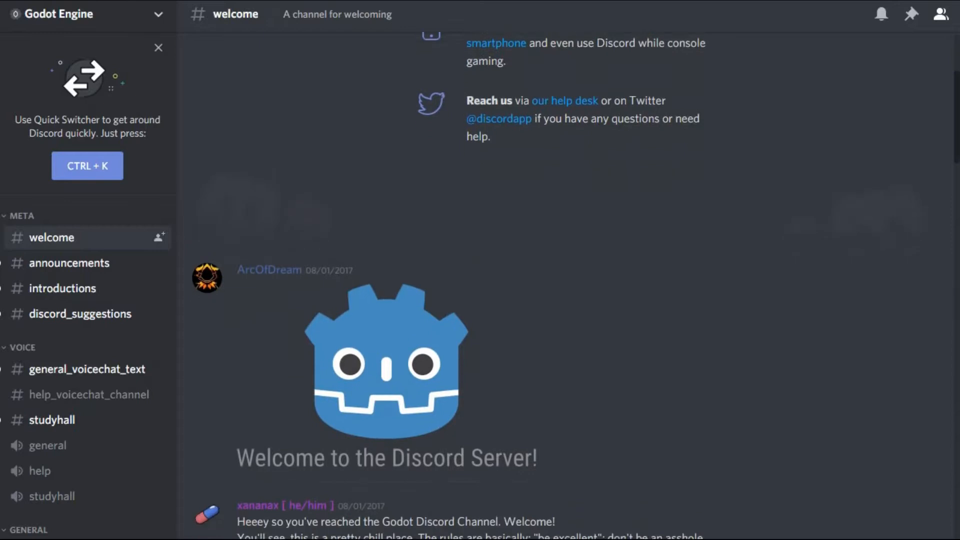
Step: Browse the Godot Engine Discord's welcome resources and the beginner-help channel
{"action": "scroll", "scroll_direction": "down", "scroll_amount": 3}
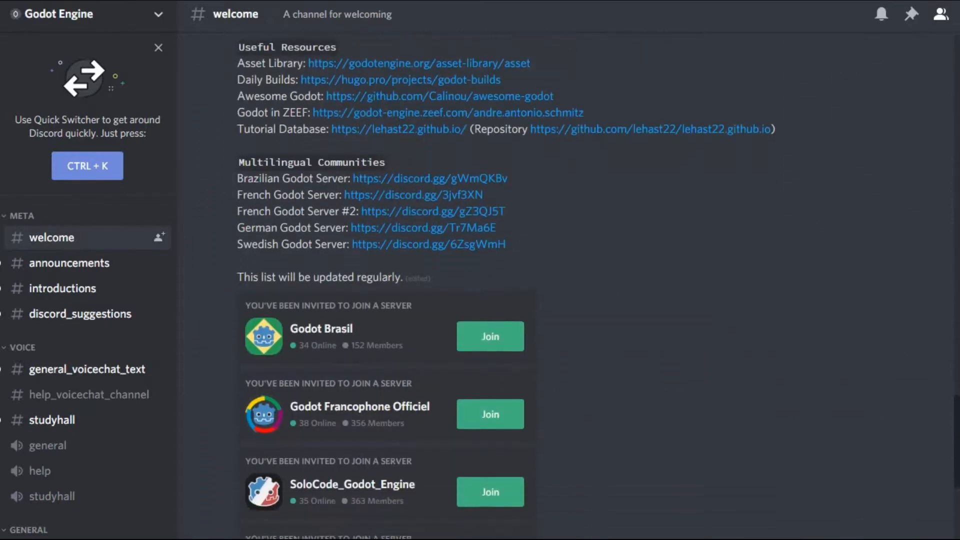
{"action": "scroll", "scroll_direction": "down", "scroll_amount": 3}
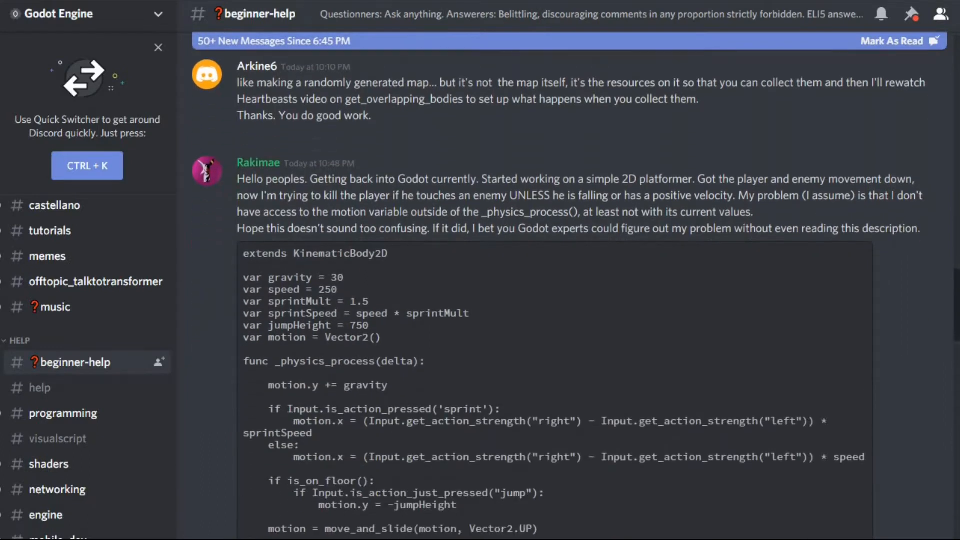
{"action": "scroll", "scroll_direction": "down", "scroll_amount": 3}
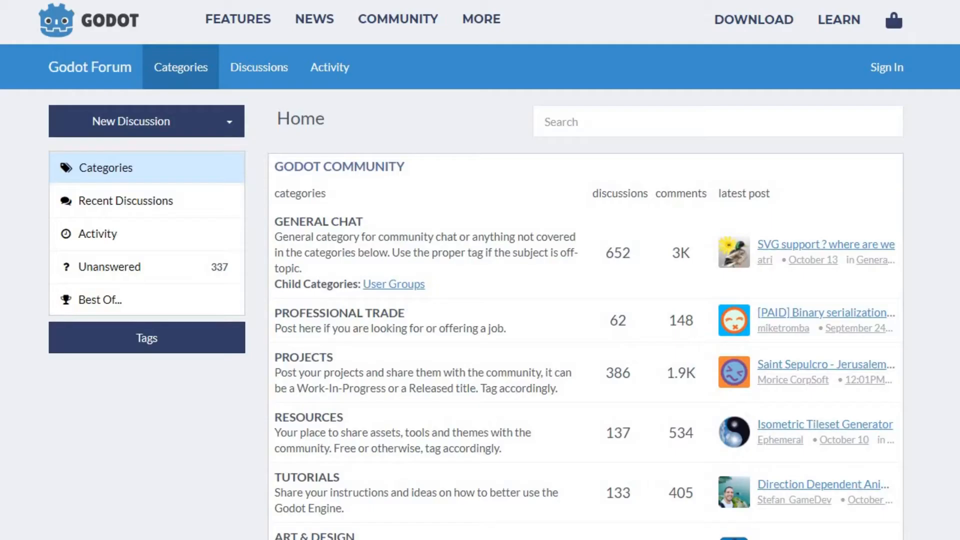
{"action": "scroll", "scroll_direction": "down", "scroll_amount": 3}
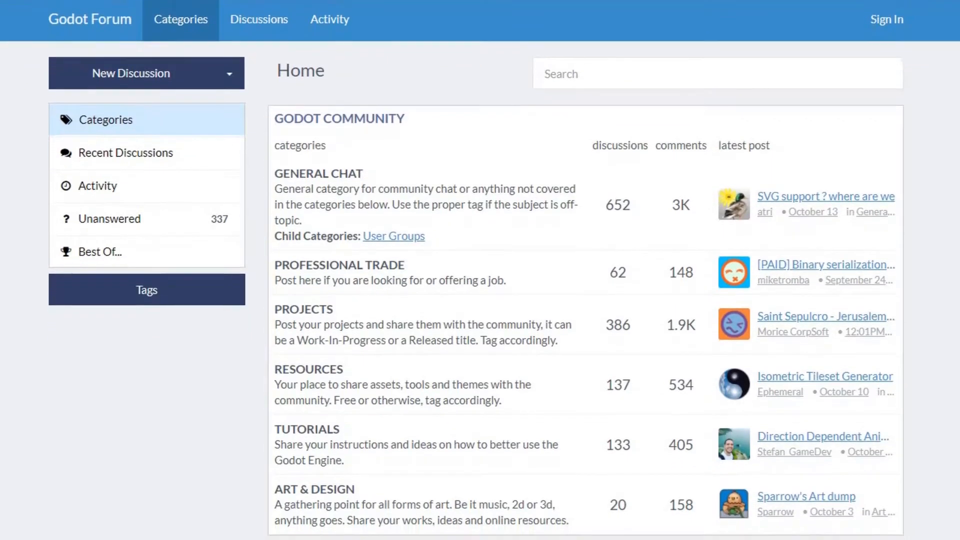
{"action": "scroll", "scroll_direction": "down", "scroll_amount": 3}
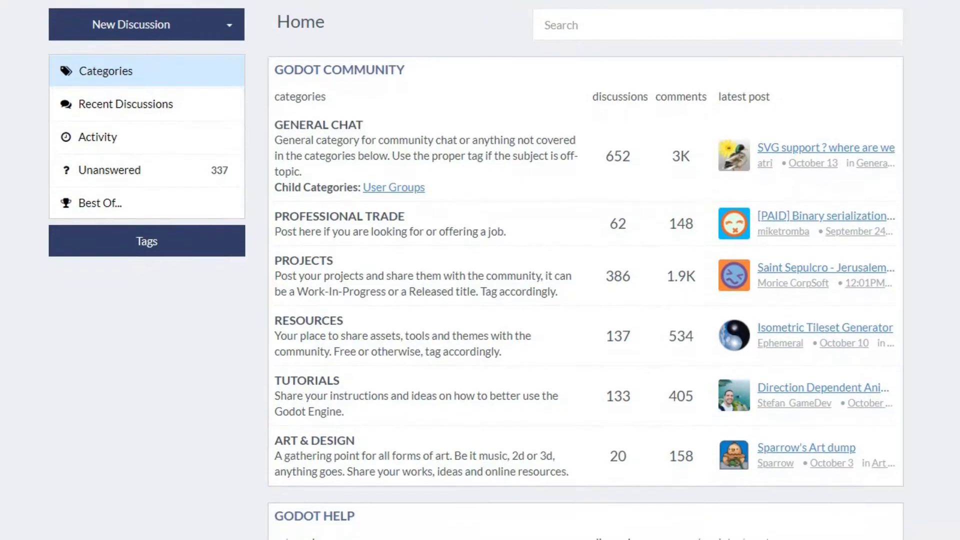
{"action": "scroll", "scroll_direction": "down", "scroll_amount": 3}
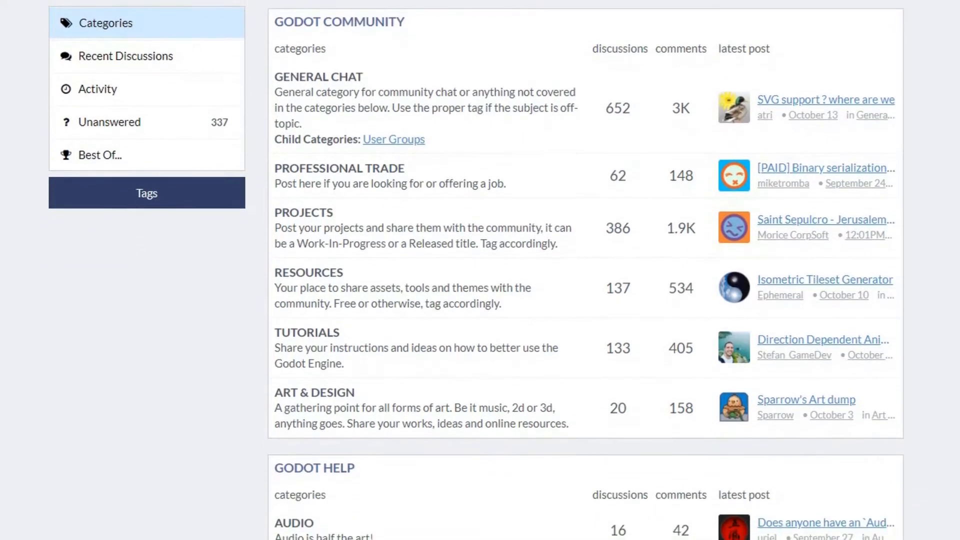
{"action": "scroll", "scroll_direction": "down", "scroll_amount": 3}
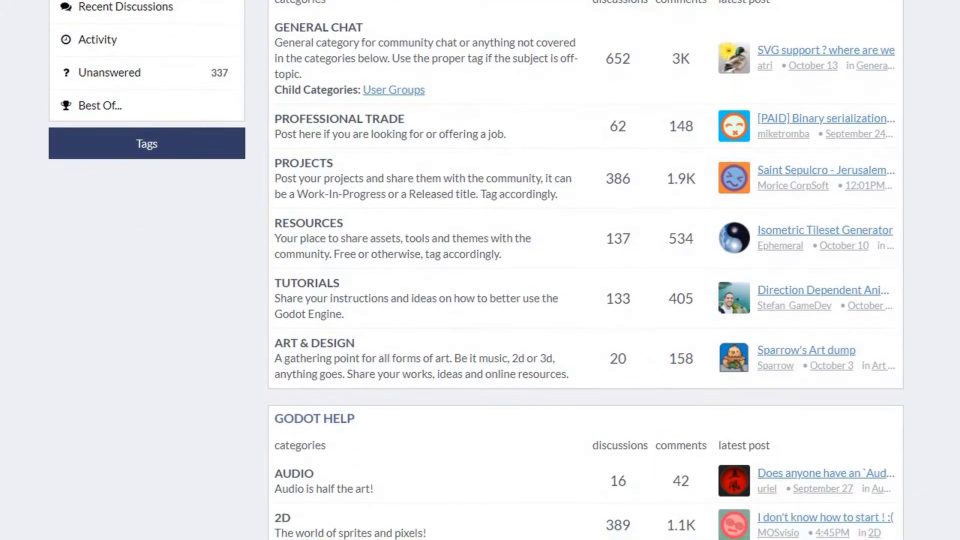
{"action": "scroll", "scroll_direction": "down", "scroll_amount": 3}
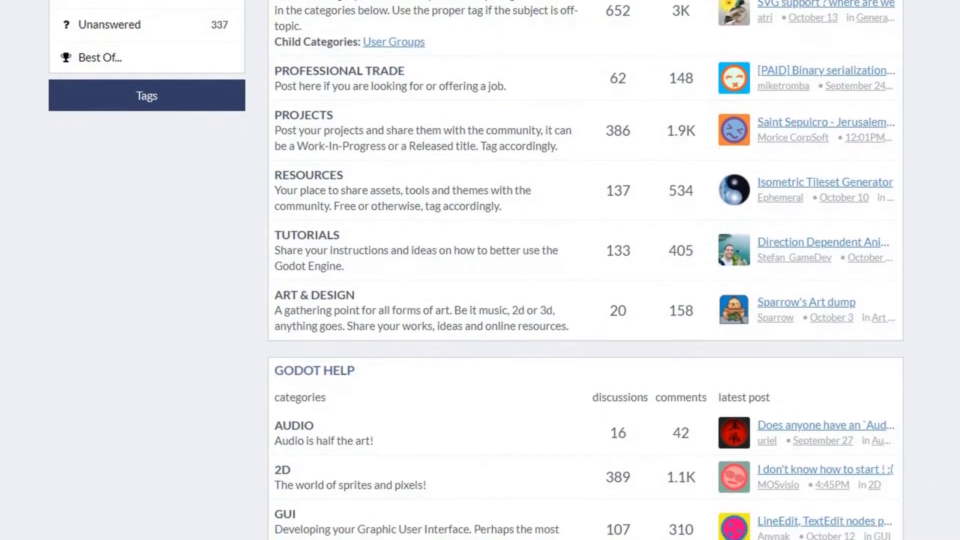
{"action": "scroll", "scroll_direction": "down", "scroll_amount": 3}
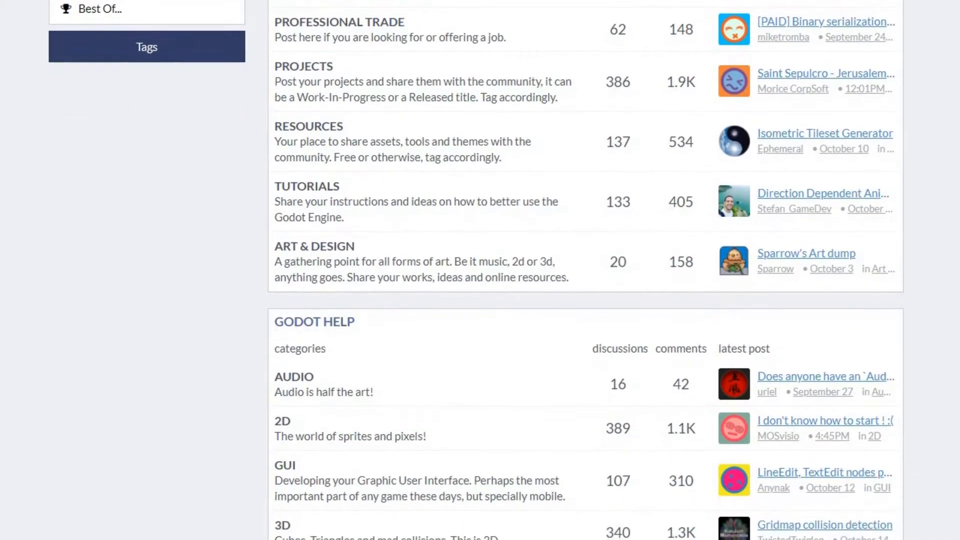
{"action": "scroll", "scroll_direction": "down", "scroll_amount": 3}
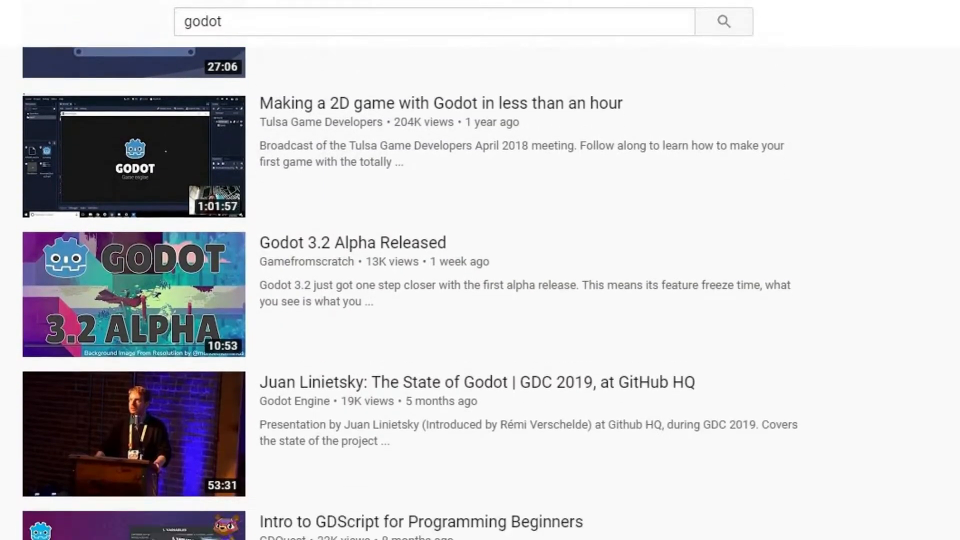
Step: Browse the 'godot' search results, then HeartBeast's uploaded videos
{"action": "scroll", "scroll_direction": "down", "scroll_amount": 3}
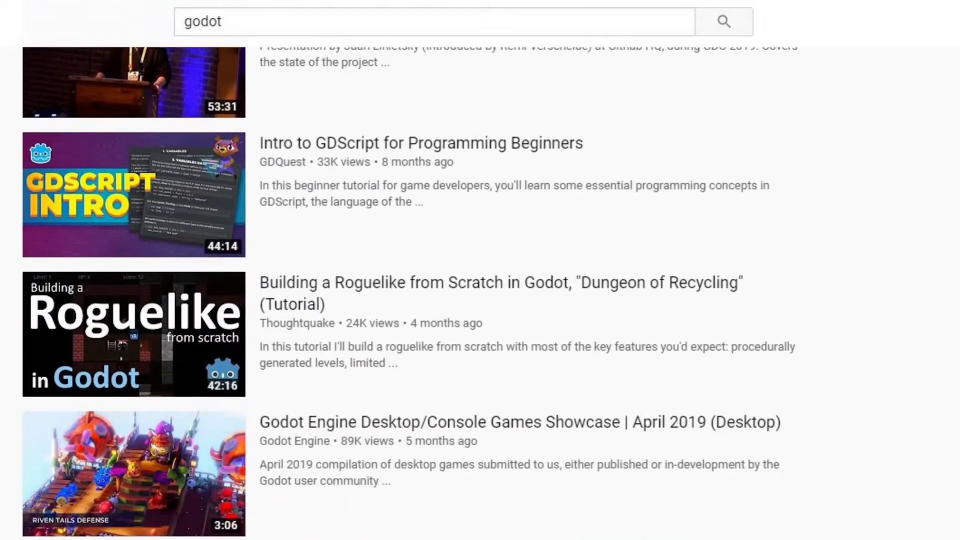
{"action": "scroll", "scroll_direction": "down", "scroll_amount": 3}
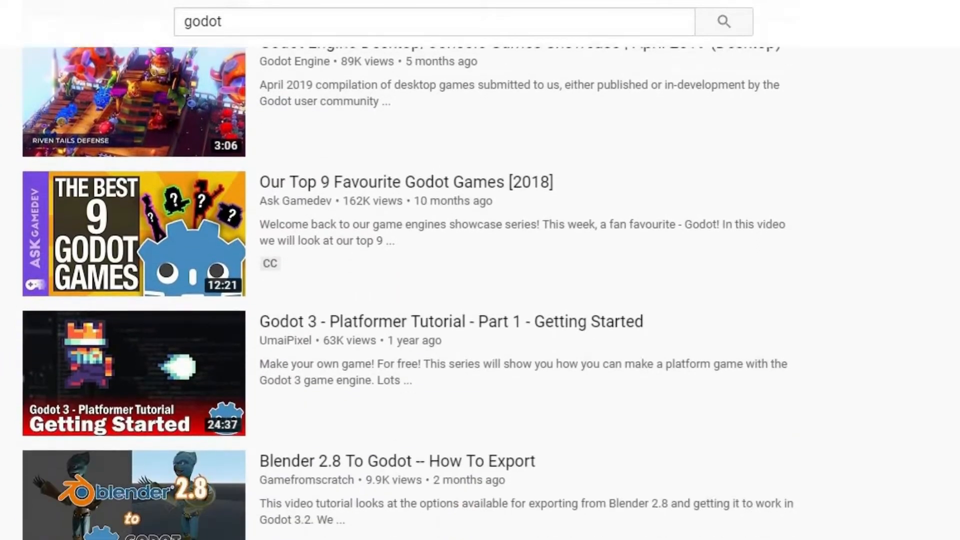
{"action": "scroll", "scroll_direction": "down", "scroll_amount": 3}
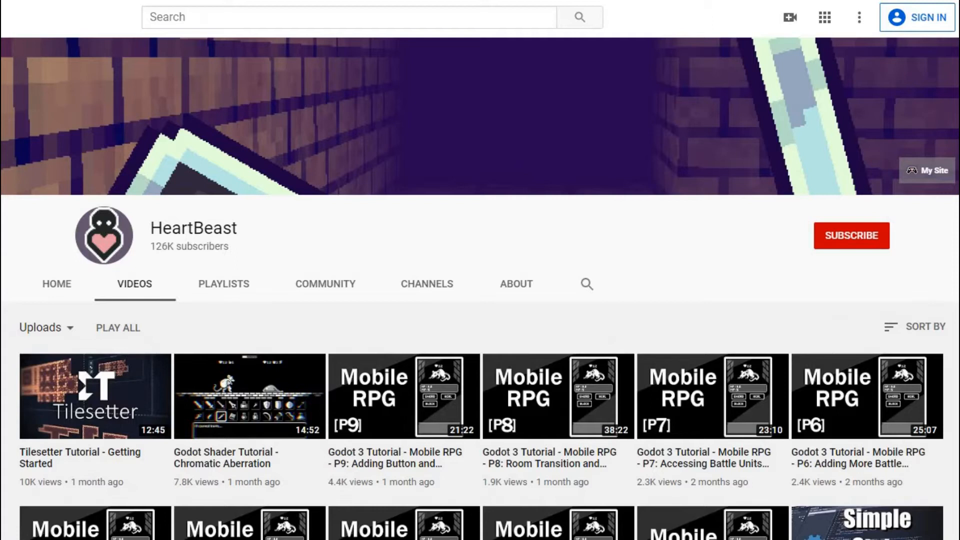
{"action": "scroll", "scroll_direction": "down", "scroll_amount": 3}
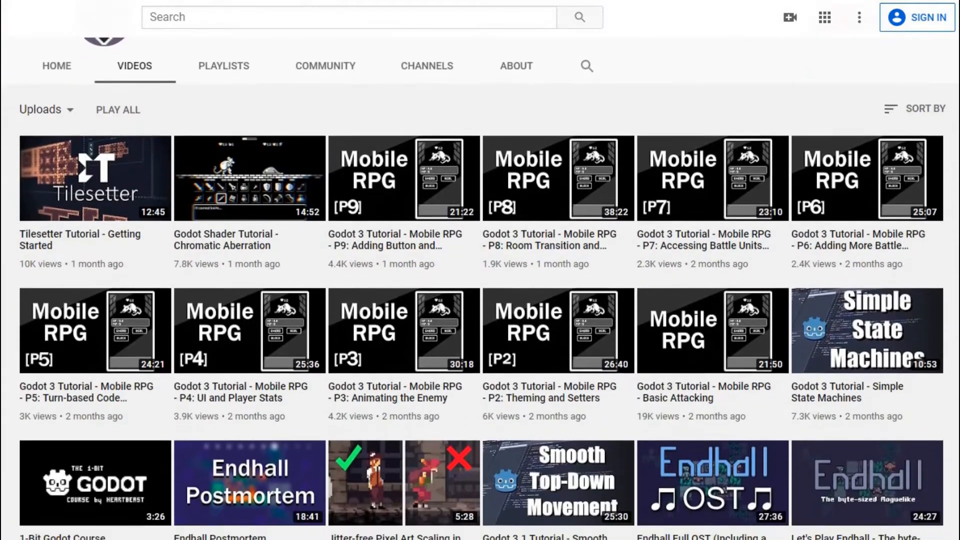
{"action": "scroll", "scroll_direction": "down", "scroll_amount": 3}
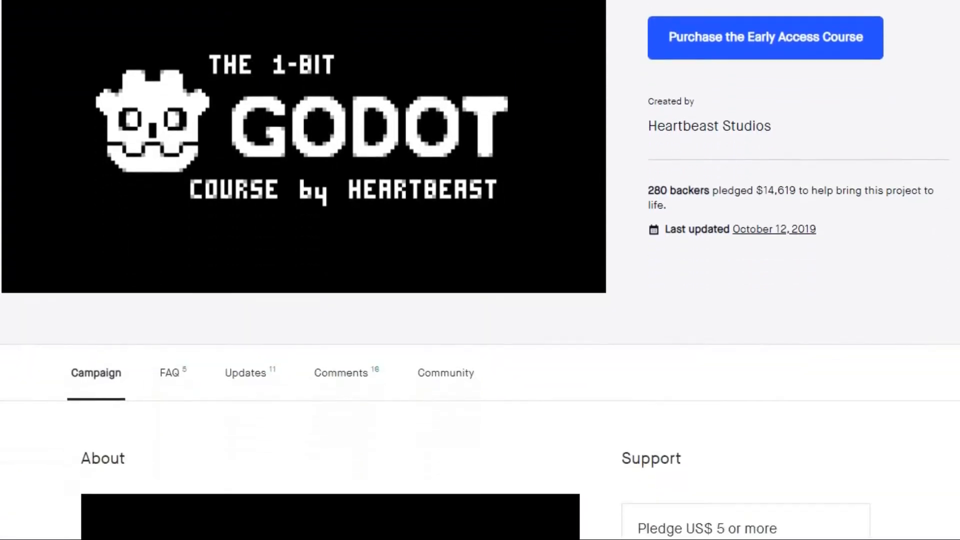
{"action": "scroll", "scroll_direction": "down", "scroll_amount": 3}
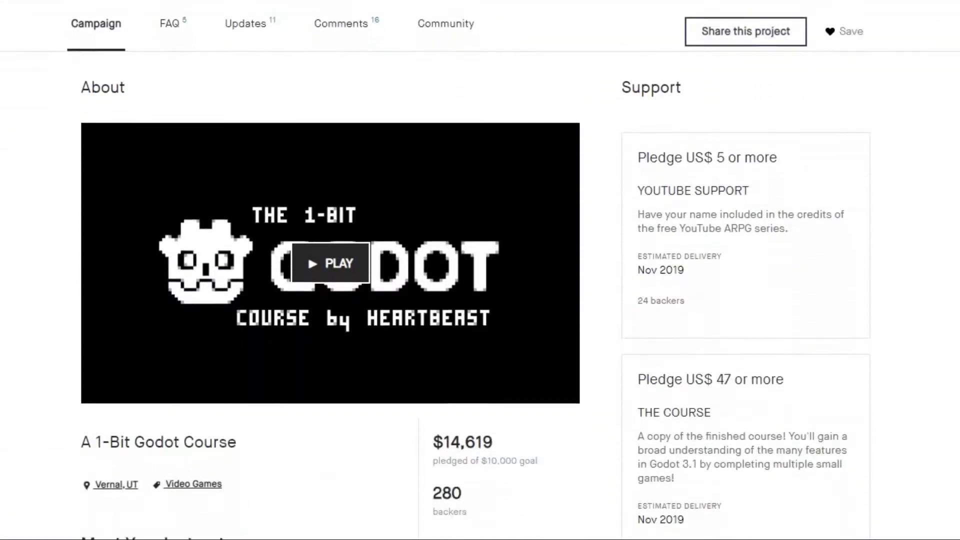
{"action": "left_click", "coordinate": [329, 264]}
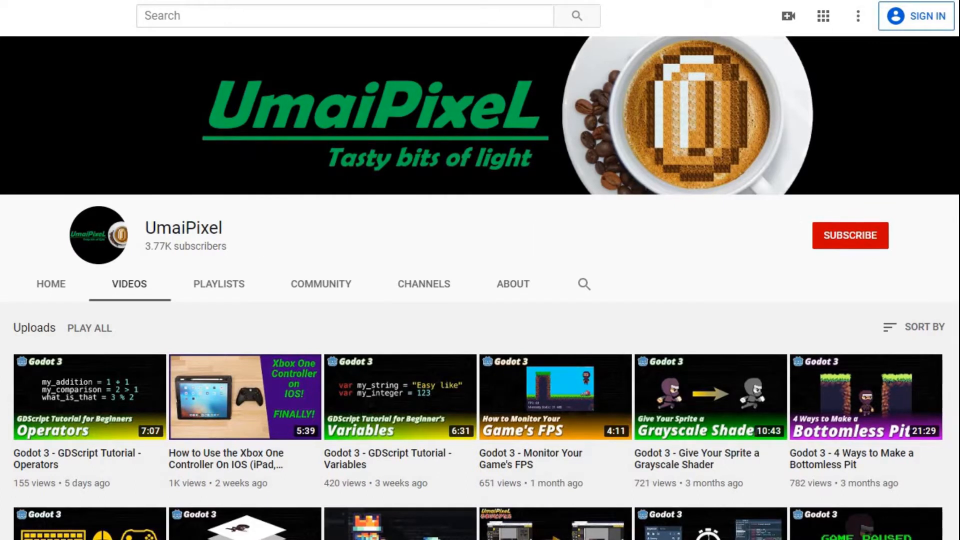
Step: Browse UmaiPixel's uploads, then scroll through Game Endeavor's Godot tutorial videos
{"action": "scroll", "scroll_direction": "down", "scroll_amount": 3}
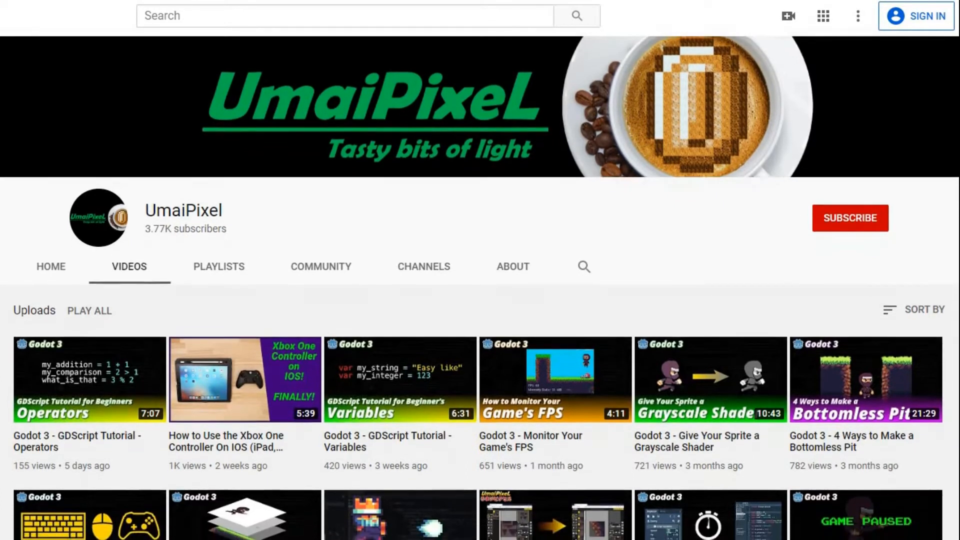
{"action": "scroll", "scroll_direction": "down", "scroll_amount": 3}
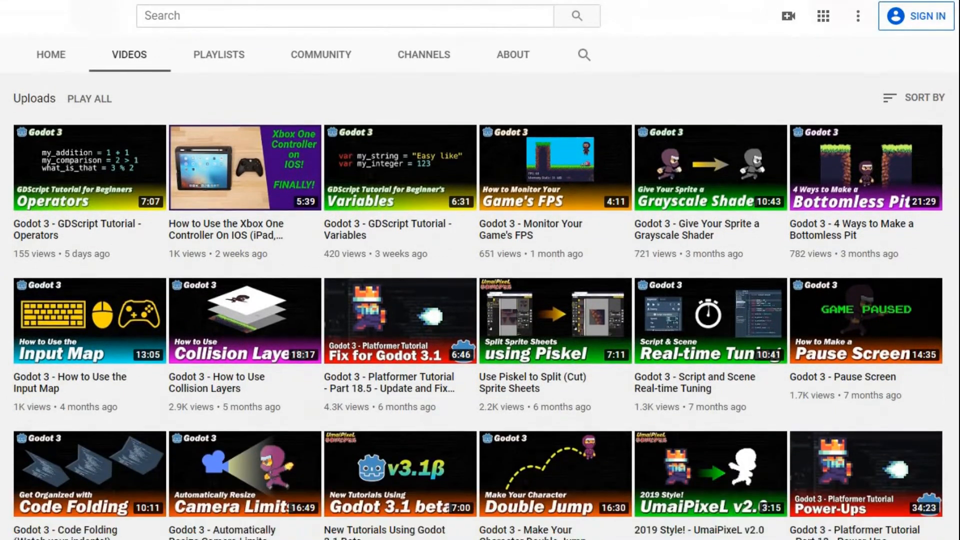
{"action": "scroll", "scroll_direction": "down", "scroll_amount": 3}
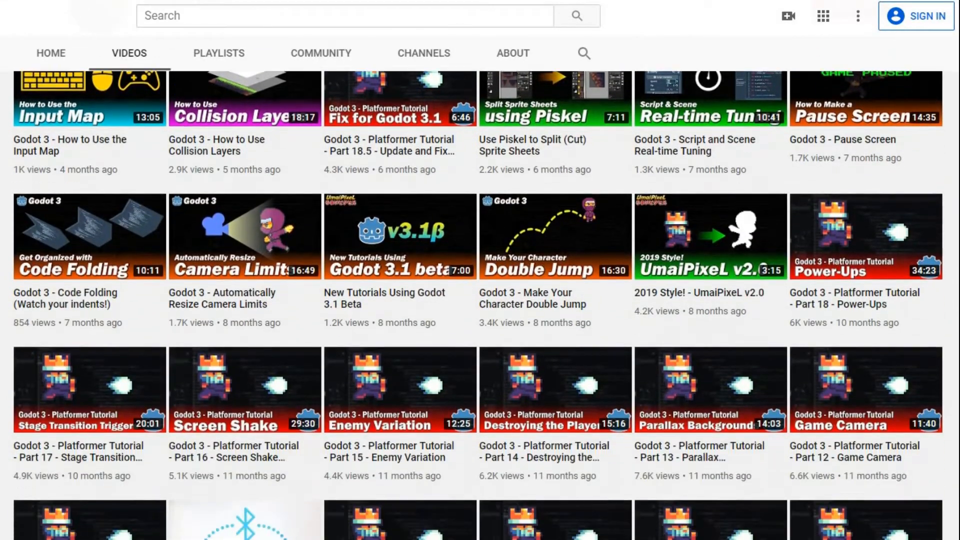
{"action": "scroll", "scroll_direction": "down", "scroll_amount": 3}
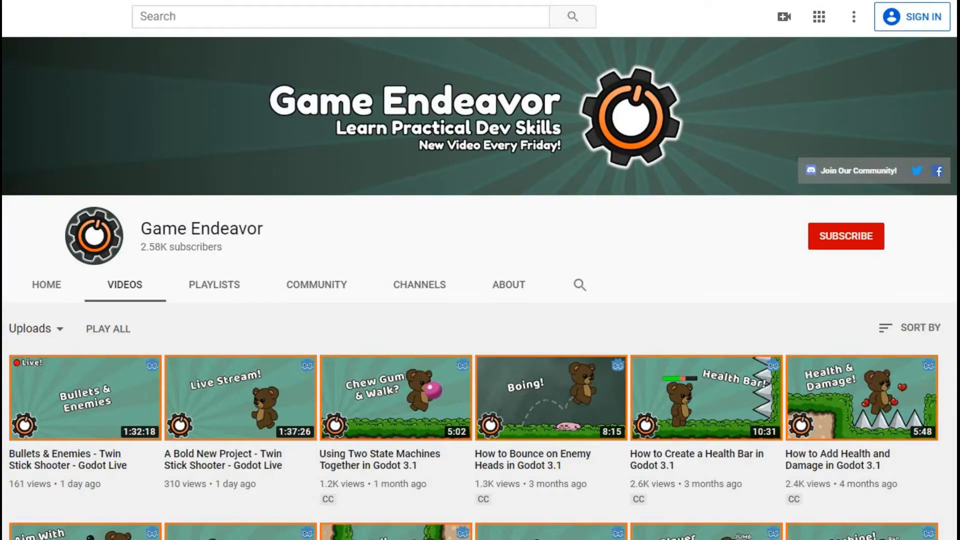
{"action": "scroll", "scroll_direction": "down", "scroll_amount": 3}
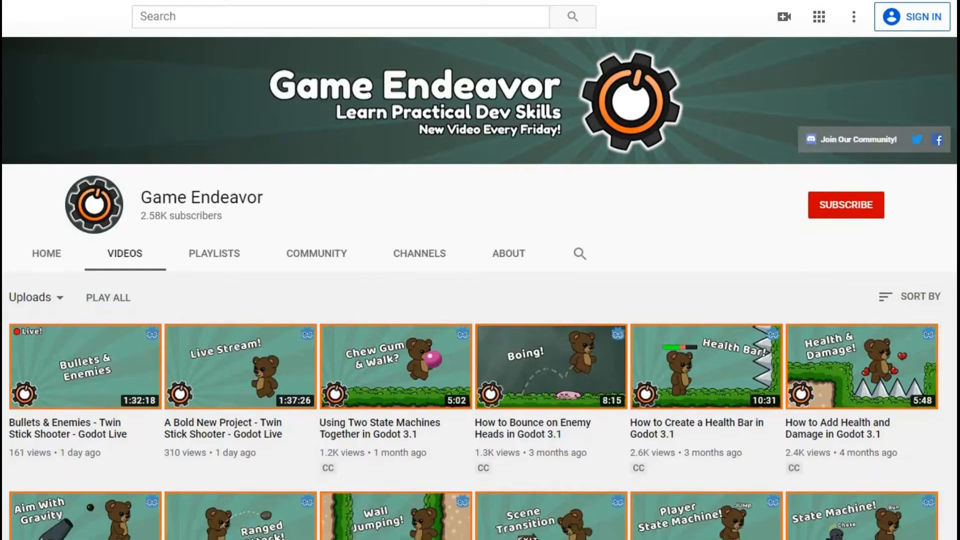
{"action": "scroll", "scroll_direction": "down", "scroll_amount": 3}
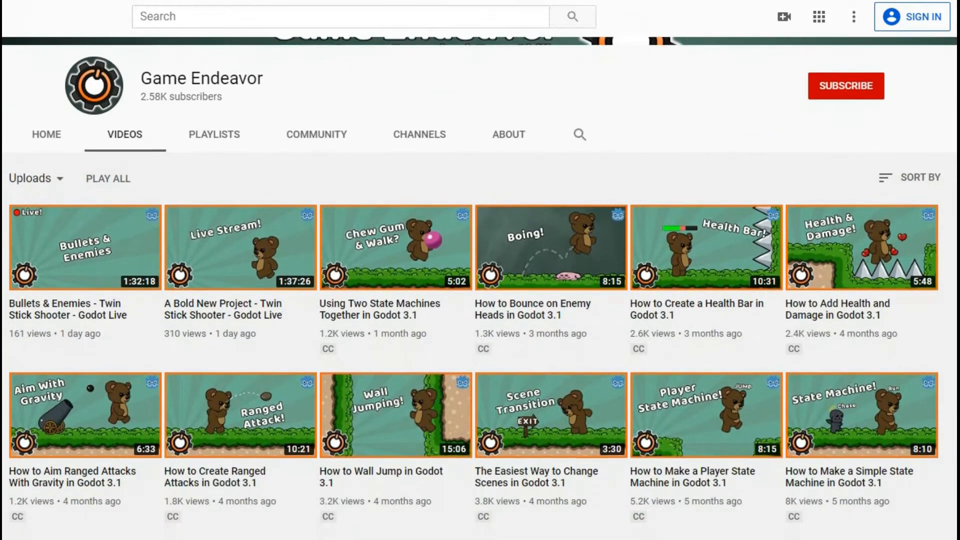
{"action": "scroll", "scroll_direction": "down", "scroll_amount": 3}
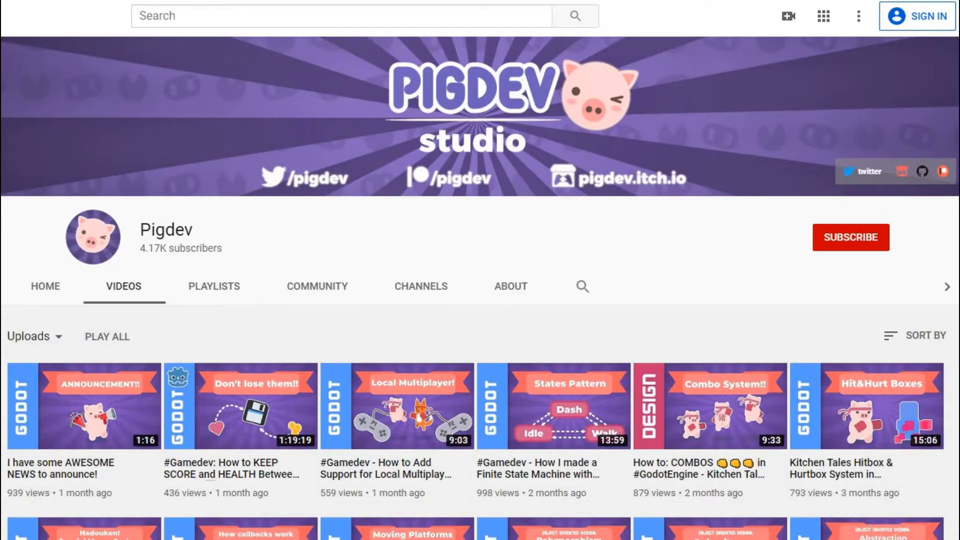
Step: Scroll down through Pigdev's grid of Godot and game design uploads
{"action": "scroll", "scroll_direction": "down", "scroll_amount": 3}
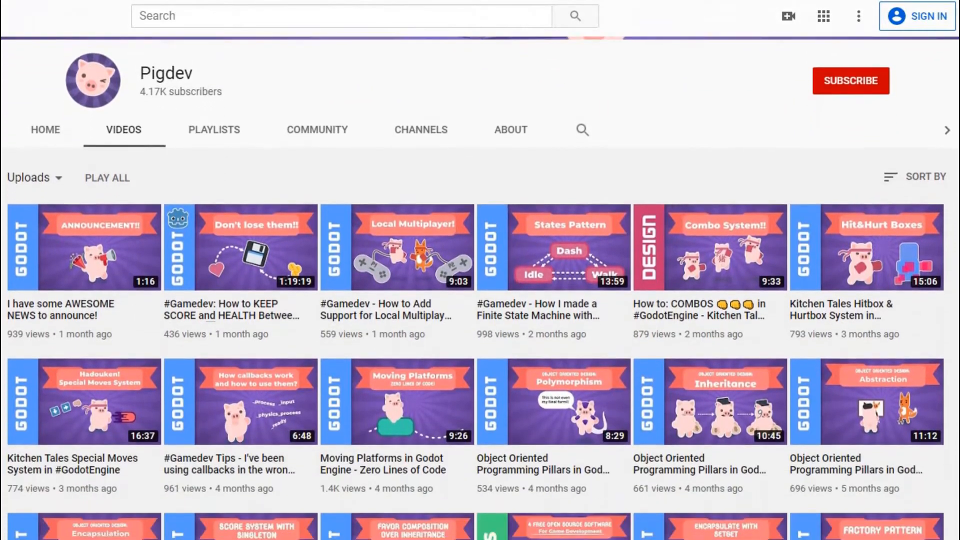
{"action": "scroll", "scroll_direction": "down", "scroll_amount": 3}
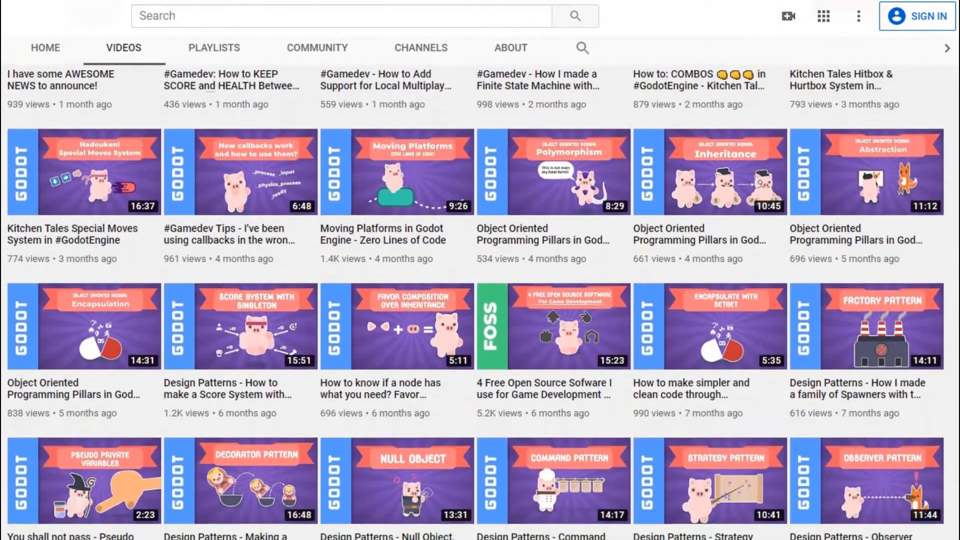
{"action": "scroll", "scroll_direction": "down", "scroll_amount": 3}
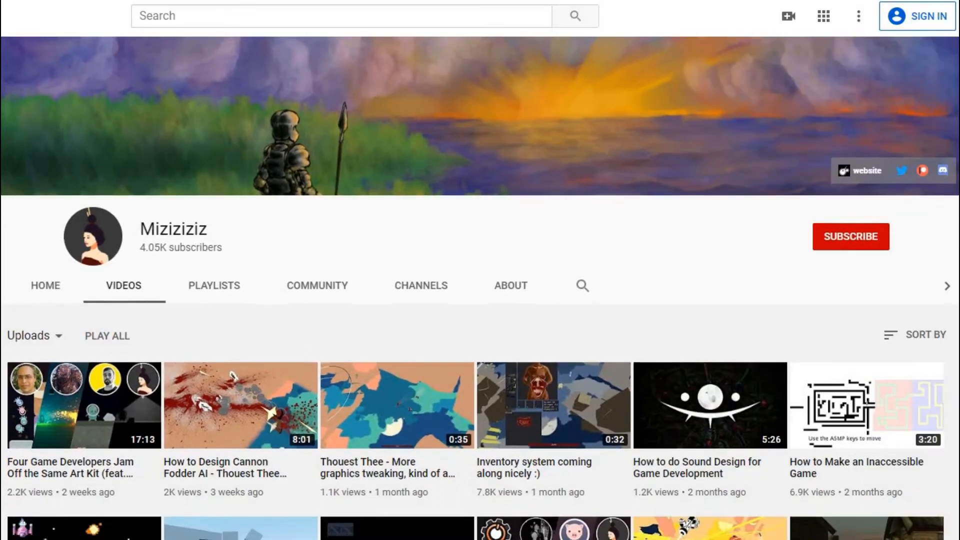
Step: Scroll Mizizizi's uploaded Godot videos down to the Doom clone tutorials
{"action": "scroll", "scroll_direction": "down", "scroll_amount": 3}
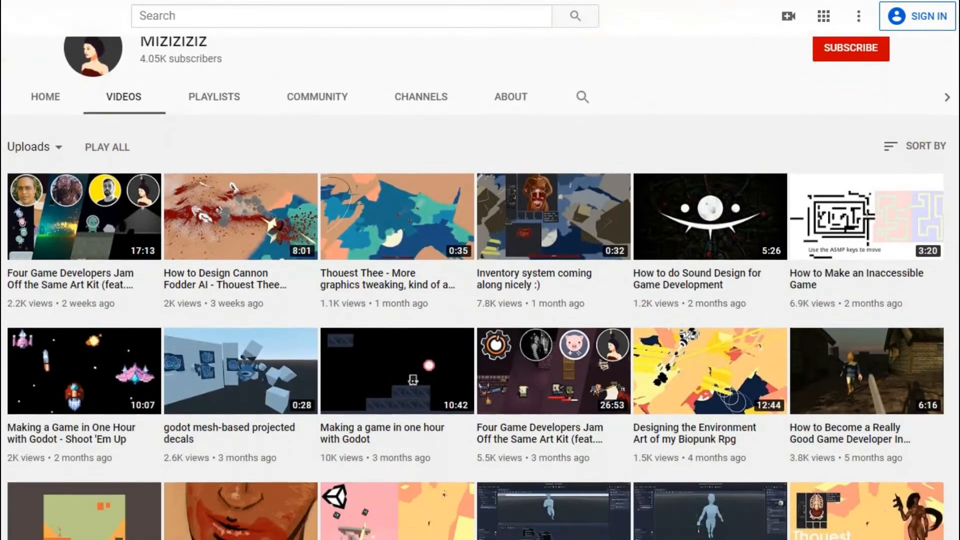
{"action": "scroll", "scroll_direction": "down", "scroll_amount": 3}
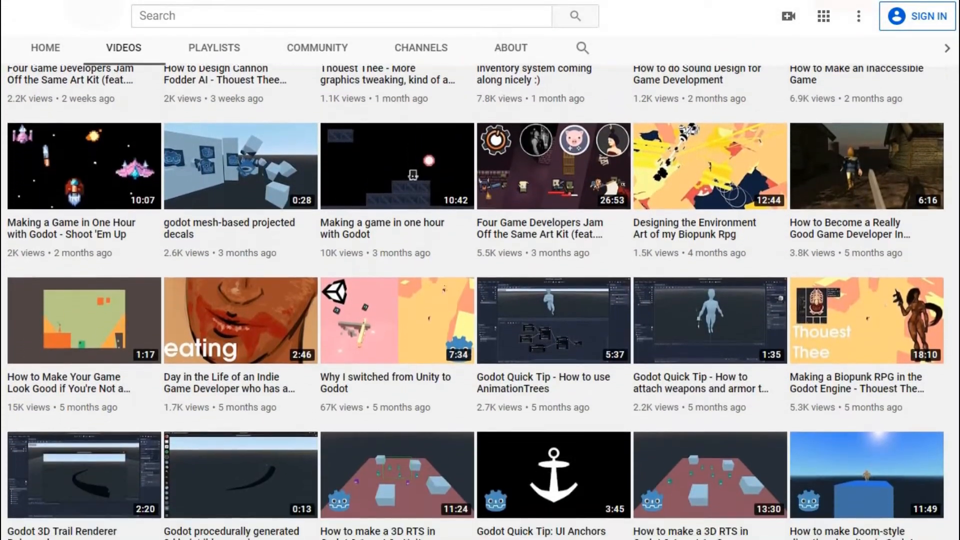
{"action": "scroll", "scroll_direction": "down", "scroll_amount": 3}
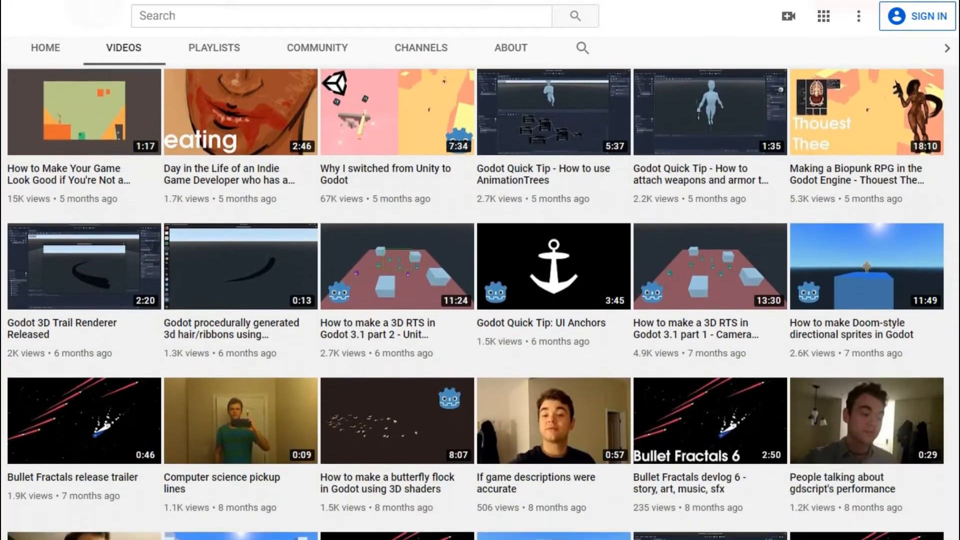
{"action": "scroll", "scroll_direction": "down", "scroll_amount": 3}
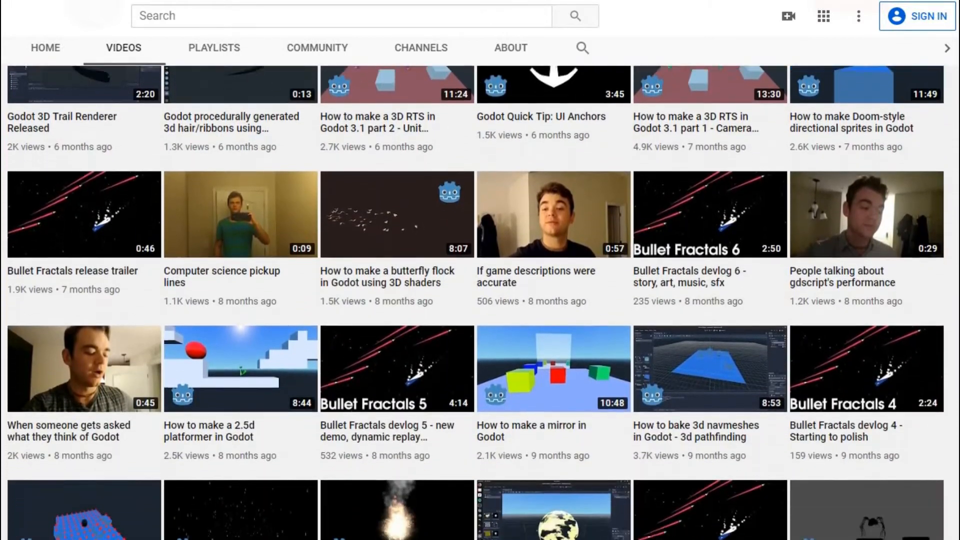
{"action": "scroll", "scroll_direction": "down", "scroll_amount": 3}
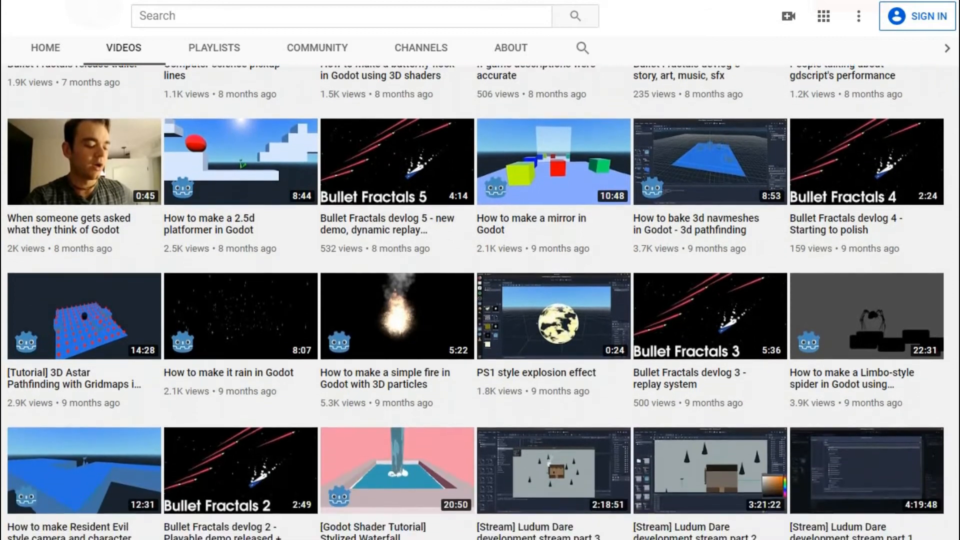
{"action": "scroll", "scroll_direction": "down", "scroll_amount": 3}
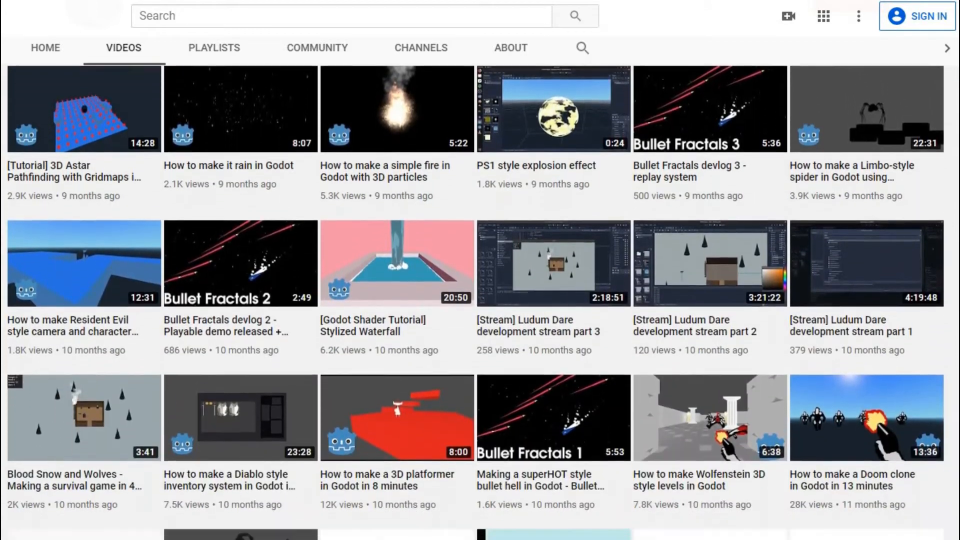
{"action": "scroll", "scroll_direction": "down", "scroll_amount": 3}
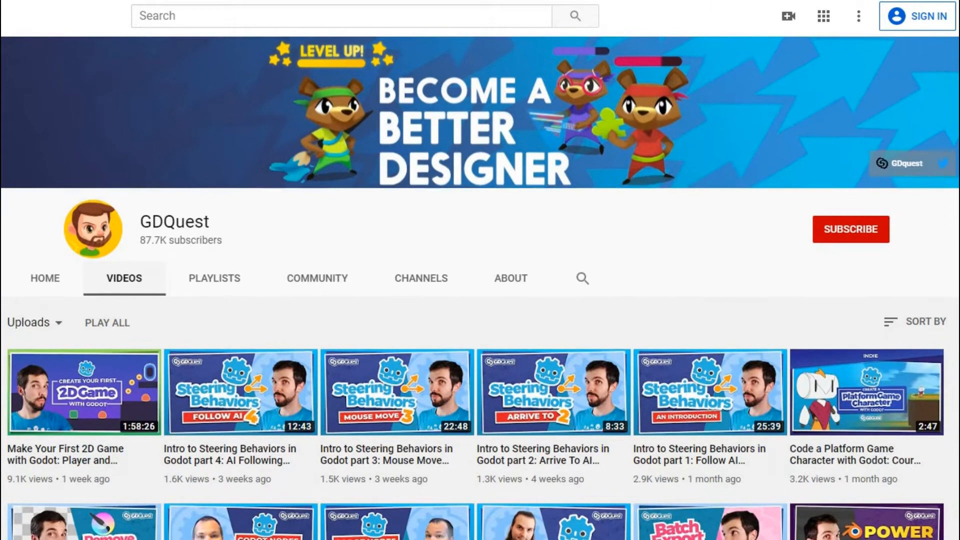
Step: Scroll down through GDQuest's uploaded Godot tutorial videos
{"action": "scroll", "scroll_direction": "down", "scroll_amount": 3}
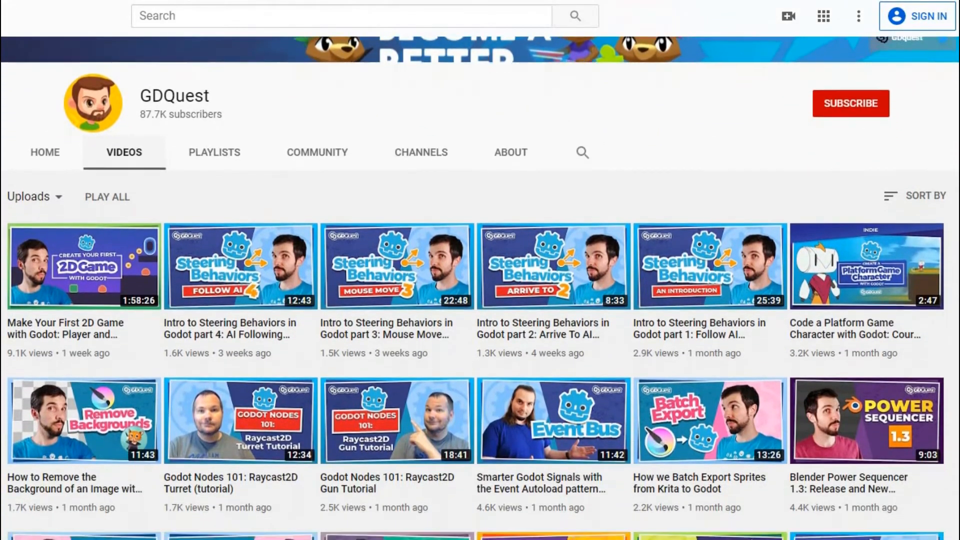
{"action": "scroll", "scroll_direction": "down", "scroll_amount": 3}
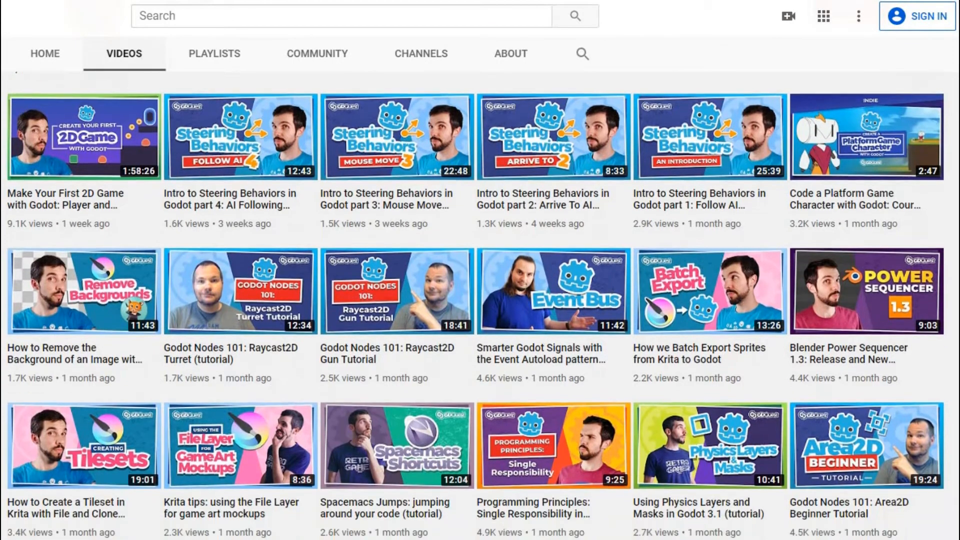
{"action": "scroll", "scroll_direction": "down", "scroll_amount": 3}
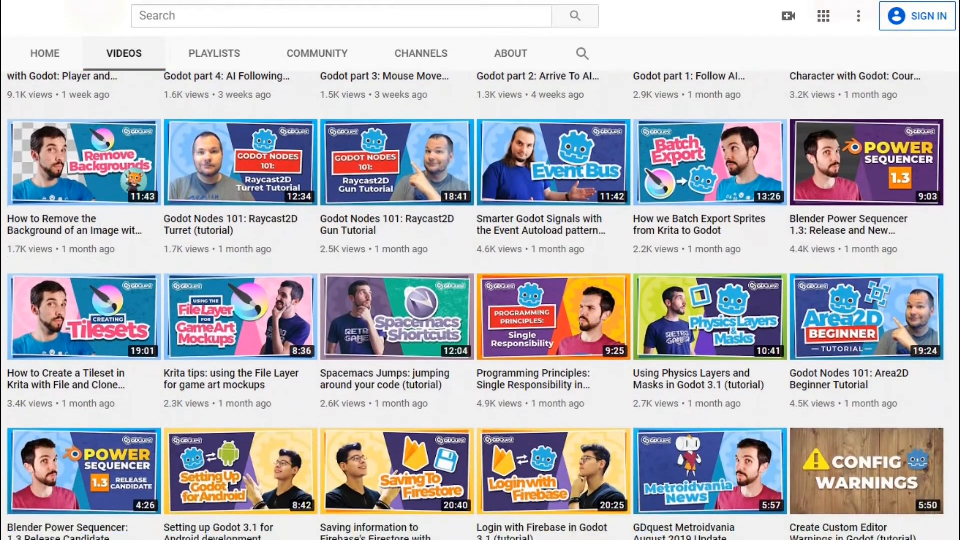
{"action": "scroll", "scroll_direction": "down", "scroll_amount": 3}
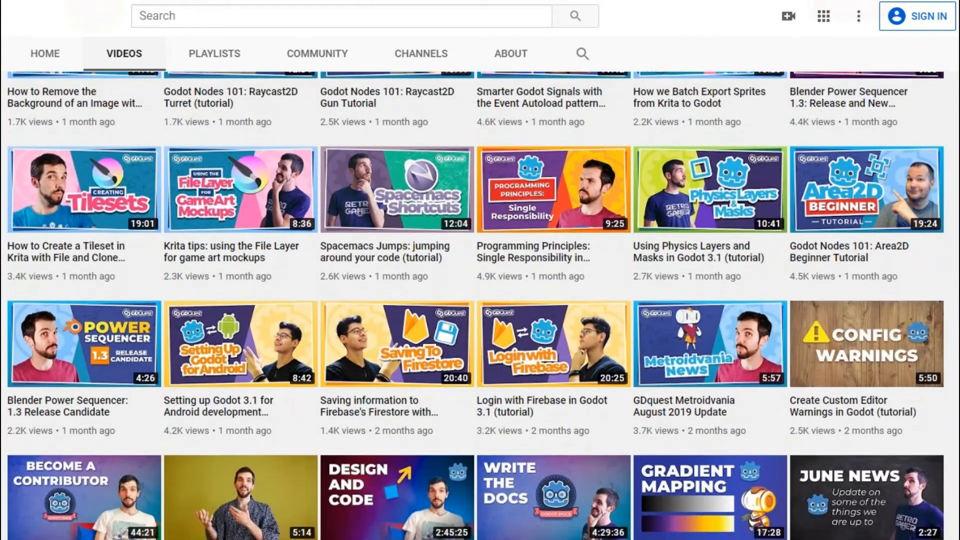
{"action": "scroll", "scroll_direction": "down", "scroll_amount": 3}
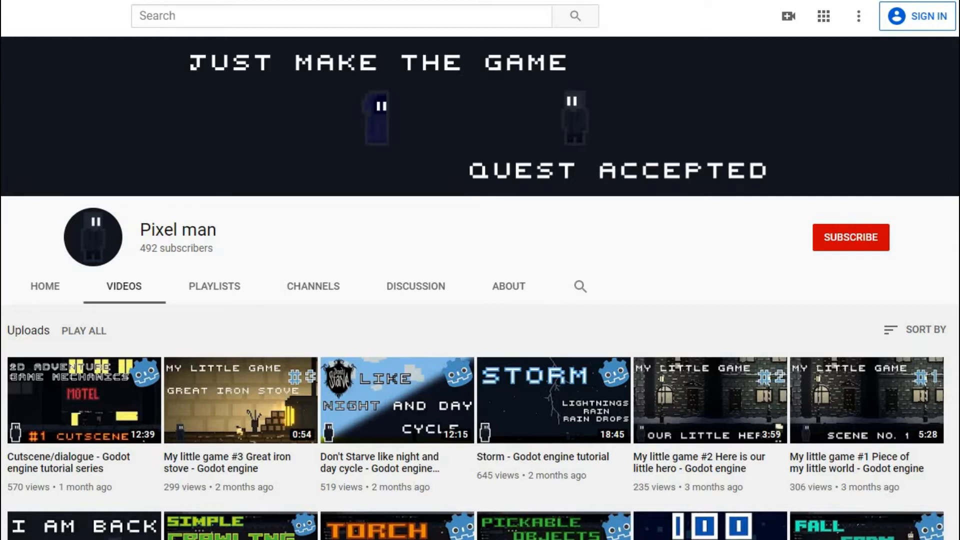
Step: Scroll down through Pixel man's Godot engine tutorial uploads
{"action": "scroll", "scroll_direction": "down", "scroll_amount": 3}
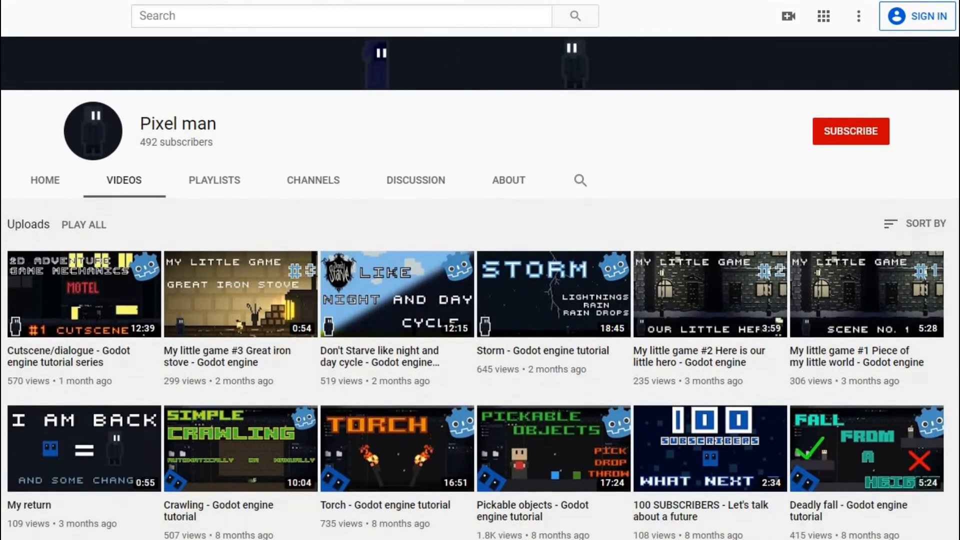
{"action": "scroll", "scroll_direction": "down", "scroll_amount": 3}
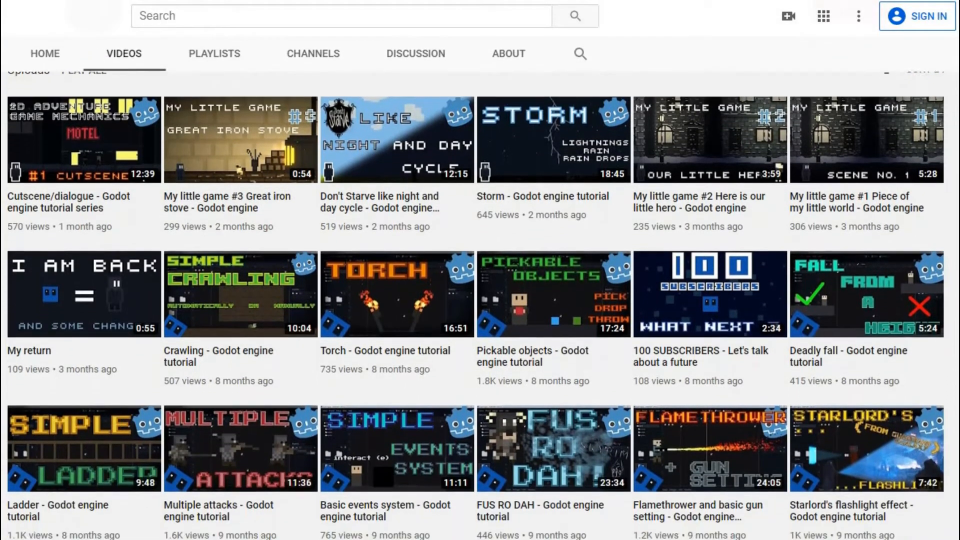
{"action": "scroll", "scroll_direction": "down", "scroll_amount": 3}
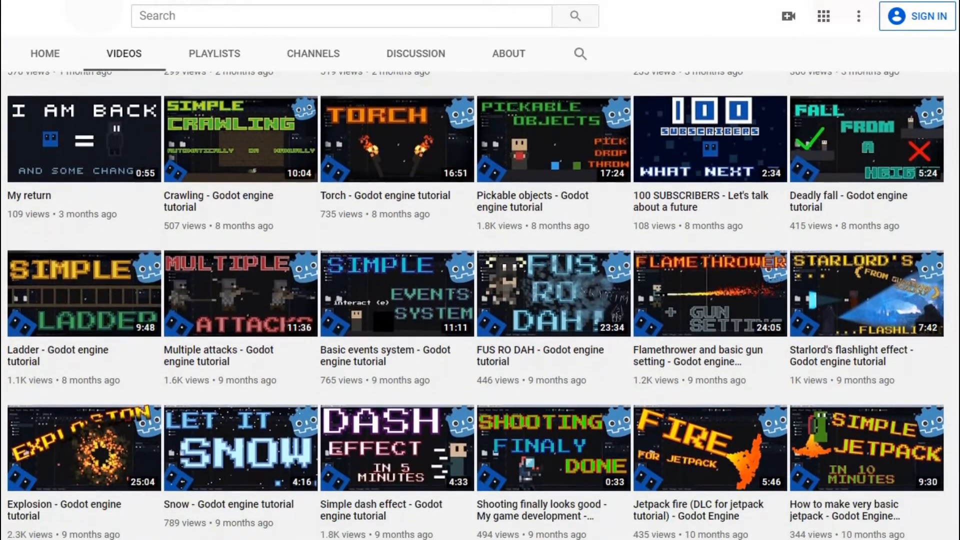
{"action": "scroll", "scroll_direction": "down", "scroll_amount": 3}
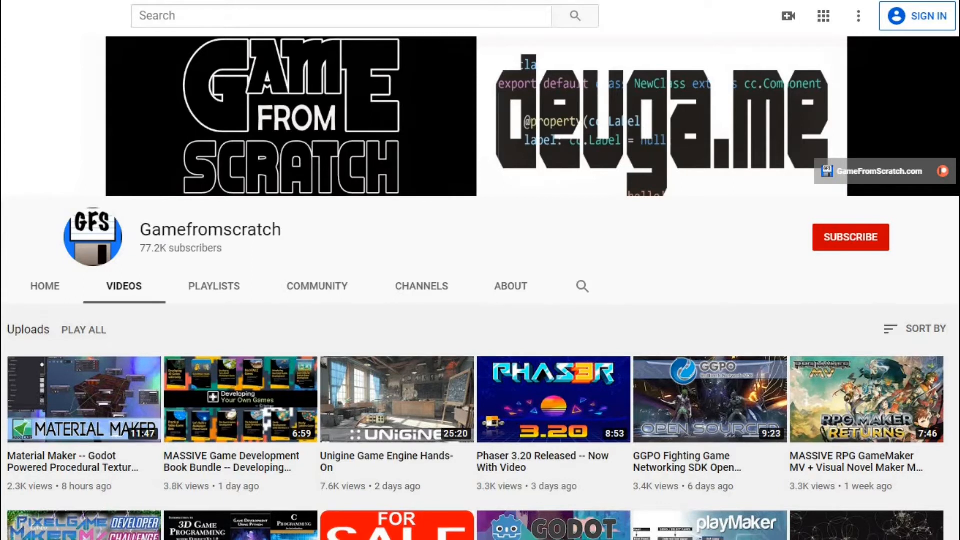
Step: Scroll down through Gamefromscratch's game engine news and review videos
{"action": "scroll", "scroll_direction": "down", "scroll_amount": 3}
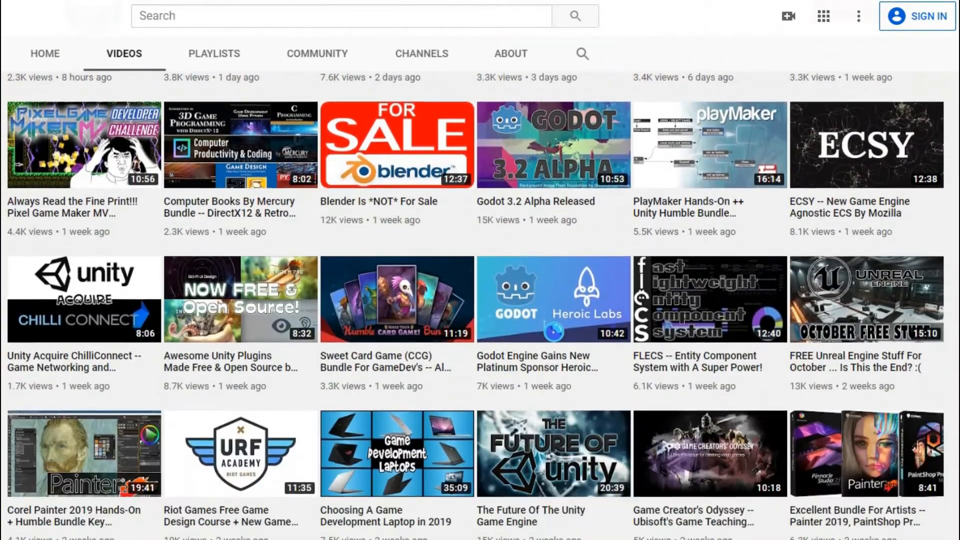
{"action": "scroll", "scroll_direction": "down", "scroll_amount": 3}
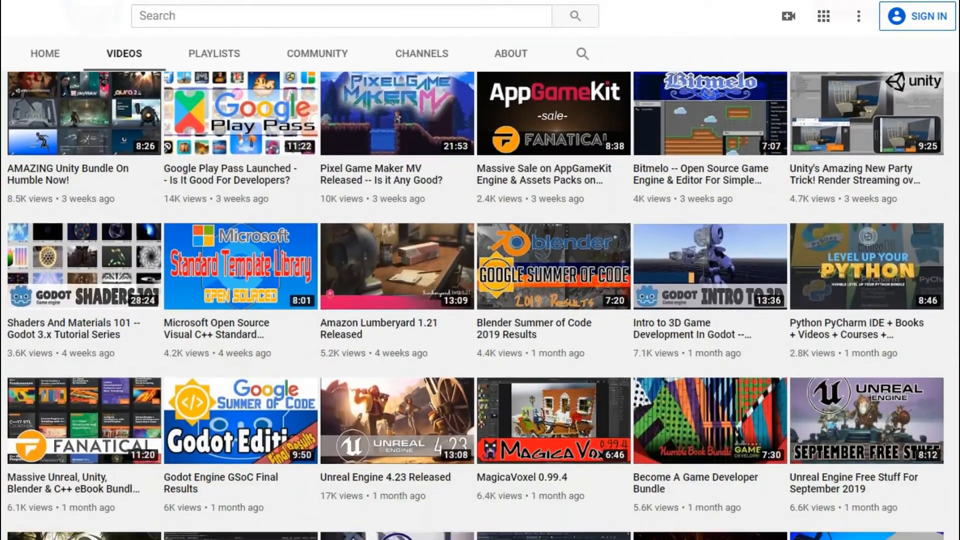
{"action": "scroll", "scroll_direction": "down", "scroll_amount": 3}
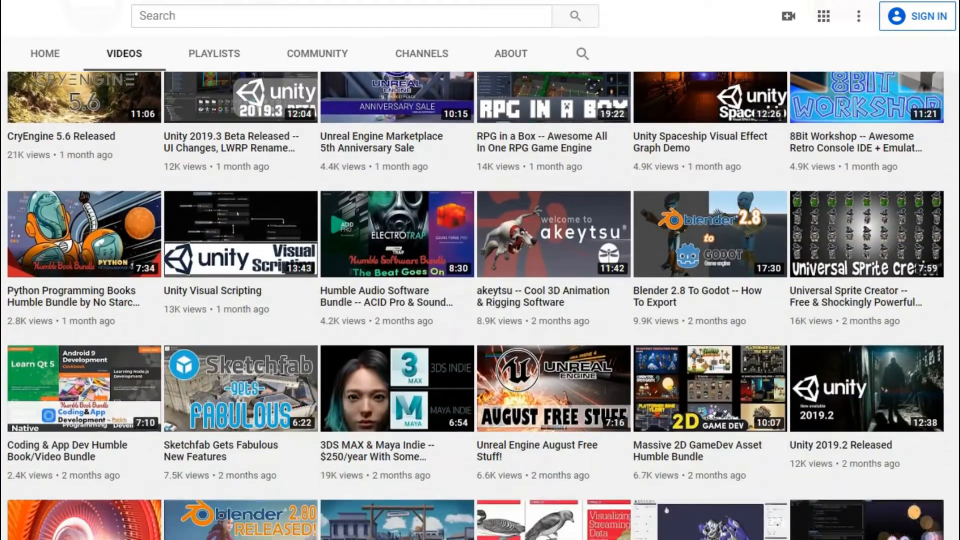
{"action": "scroll", "scroll_direction": "down", "scroll_amount": 3}
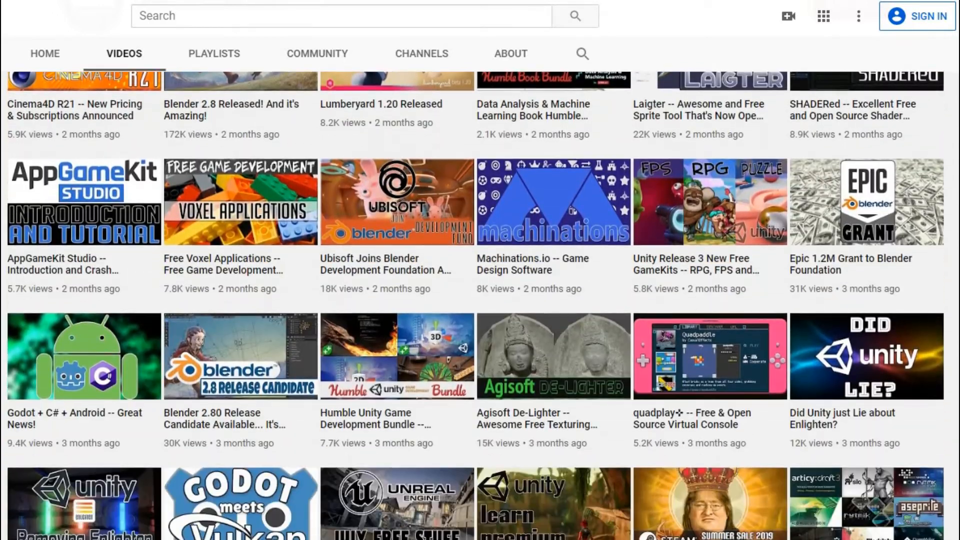
{"action": "scroll", "scroll_direction": "down", "scroll_amount": 3}
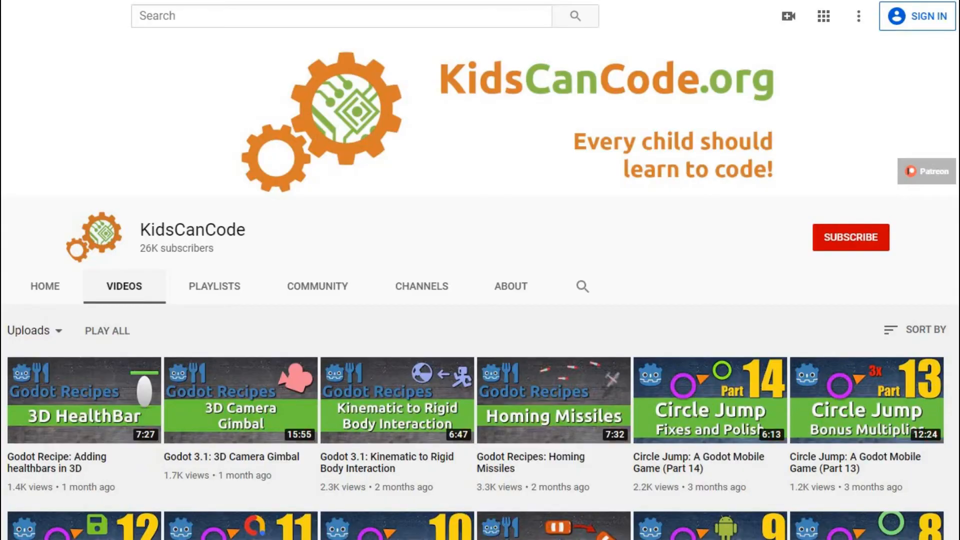
Step: Scroll down through KidsCanCode's Godot Recipes and Circle Jump uploads
{"action": "scroll", "scroll_direction": "down", "scroll_amount": 3}
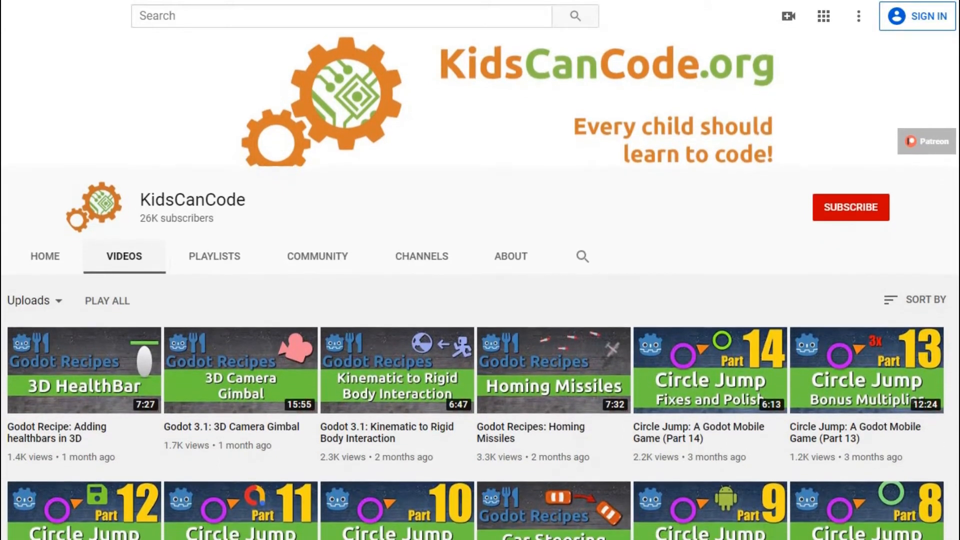
{"action": "scroll", "scroll_direction": "down", "scroll_amount": 3}
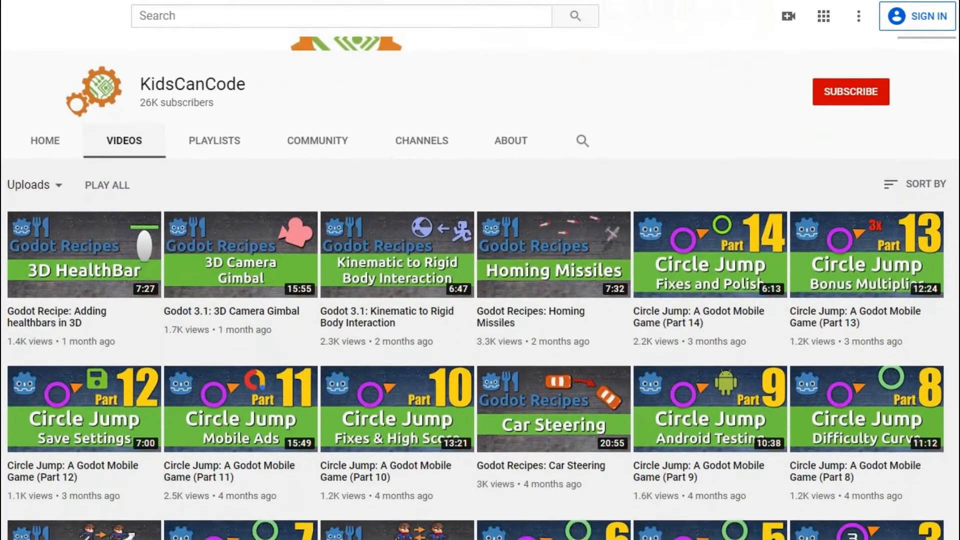
{"action": "scroll", "scroll_direction": "down", "scroll_amount": 3}
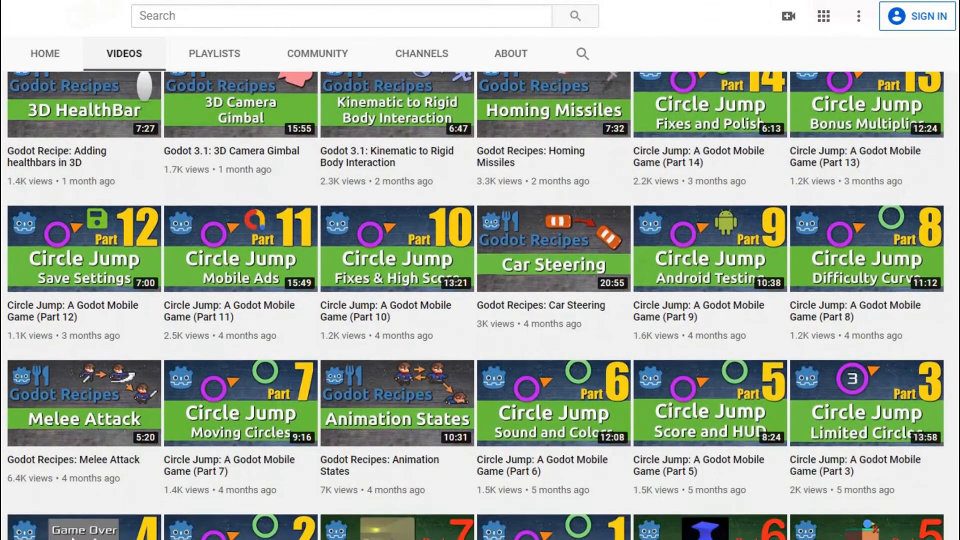
{"action": "scroll", "scroll_direction": "down", "scroll_amount": 3}
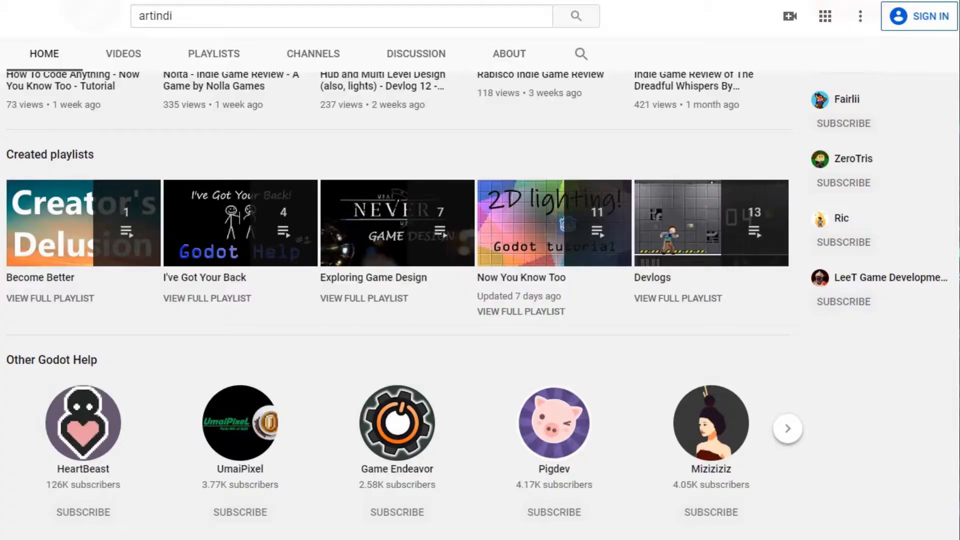
Step: Scroll the Other Godot Help carousel to reveal GDQuest, Pixel man, Gamefromscratch and KidsCanCode
{"action": "left_click", "coordinate": [786, 428]}
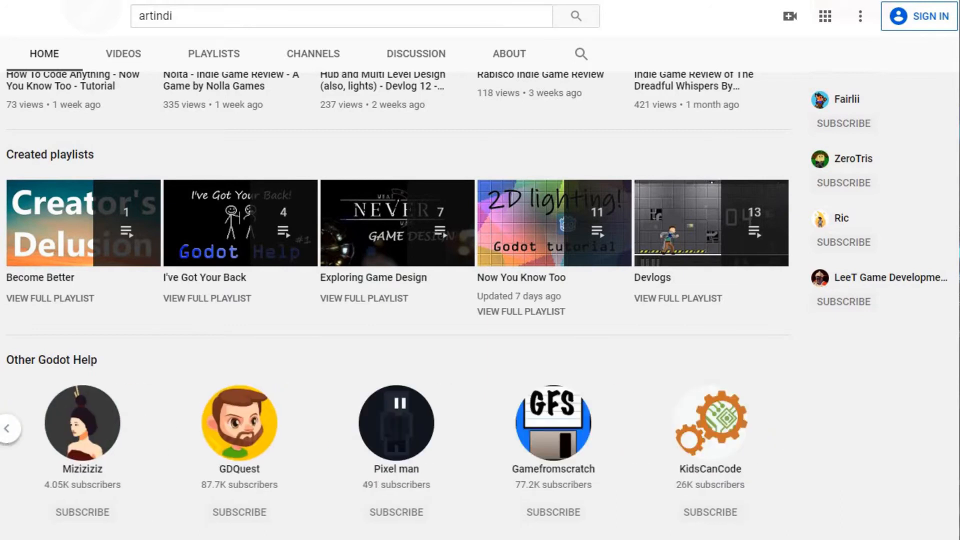